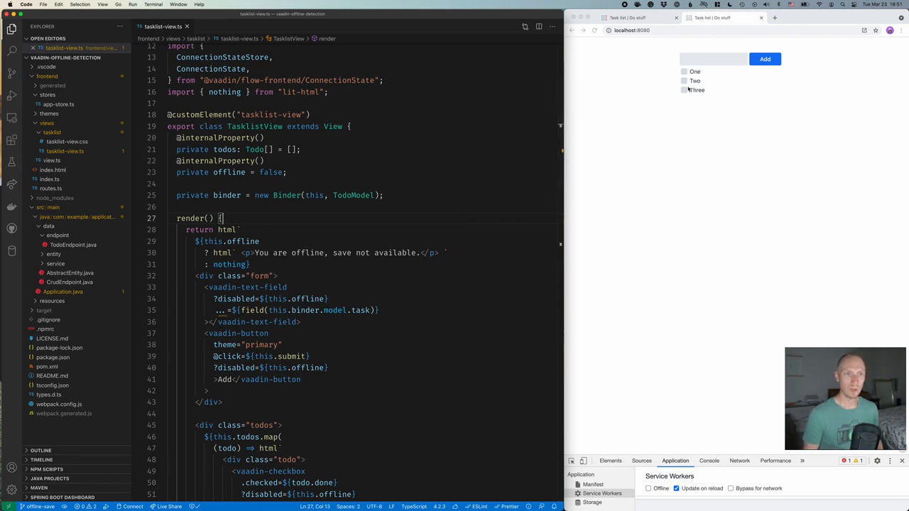
Mark the todo Two as done and toggle the DevTools Offline simulation.
{"action": "left_click", "coordinate": [684, 80]}
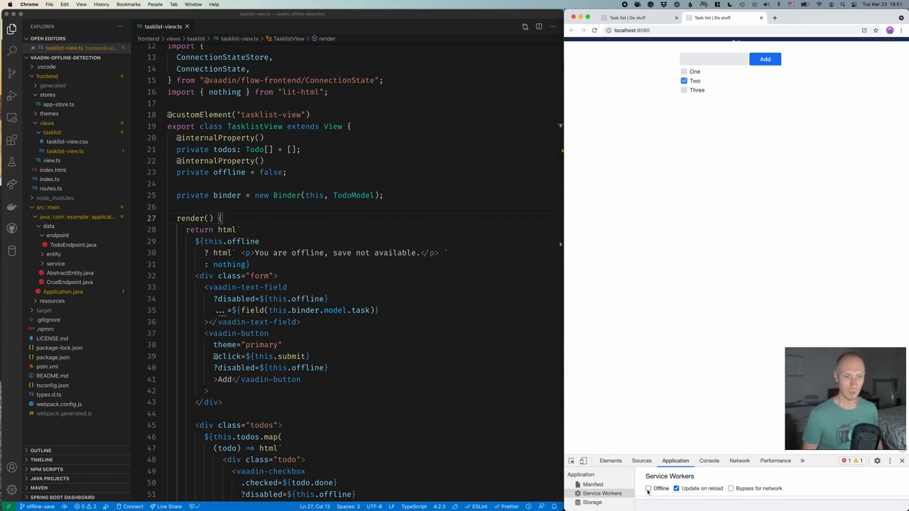
{"action": "left_click", "coordinate": [648, 489]}
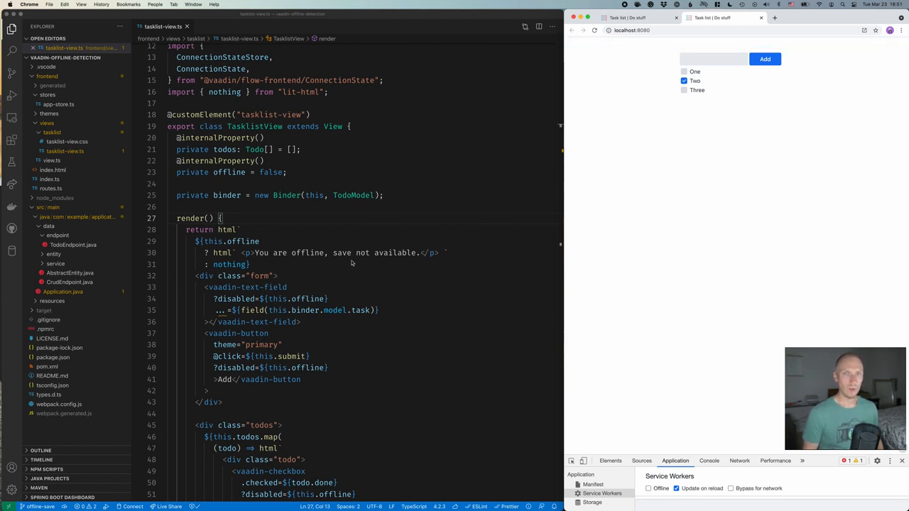
Delete the offline warning block from the render() template and put the browser back online.
{"action": "left_click_drag", "start_coordinate": [197, 240], "coordinate": [251, 265]}
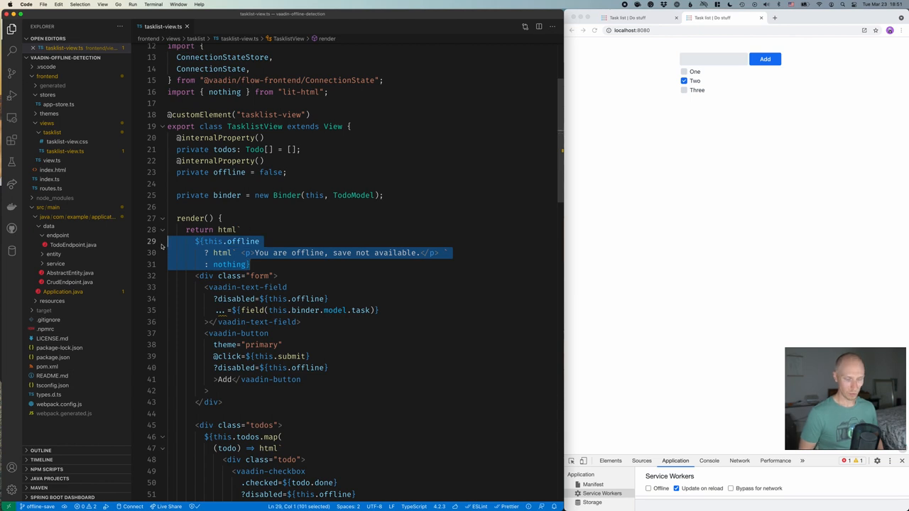
{"action": "key", "text": "Delete"}
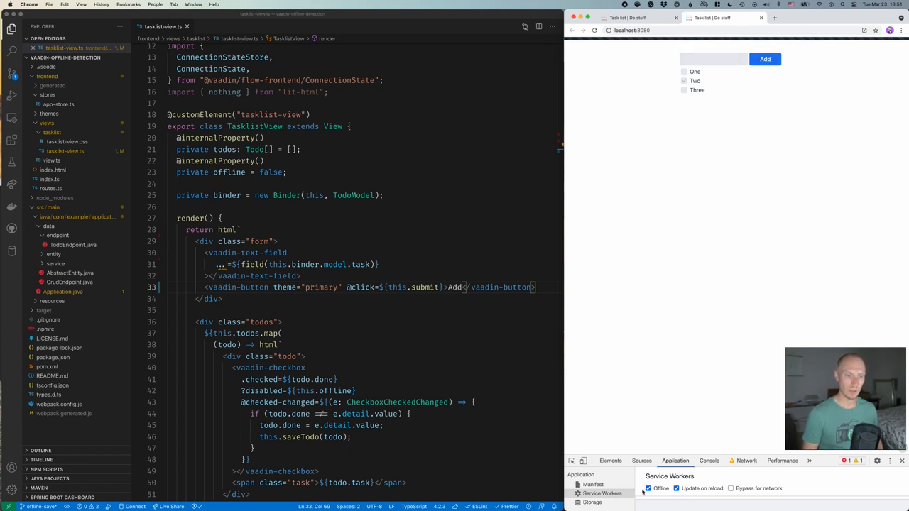
{"action": "left_click", "coordinate": [647, 488]}
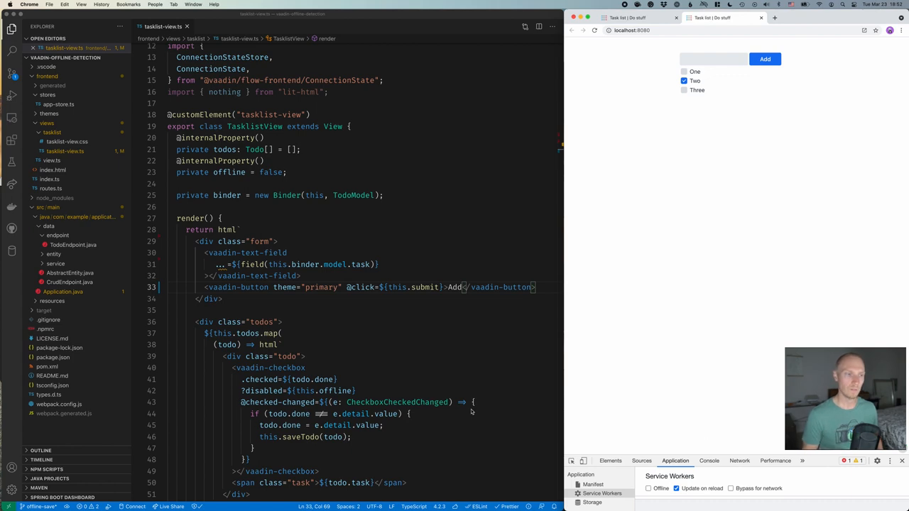
Declare a pending Todo array and append the todo to it in saveTodo's offline catch.
{"action": "scroll", "scroll_direction": "down", "scroll_amount": 3}
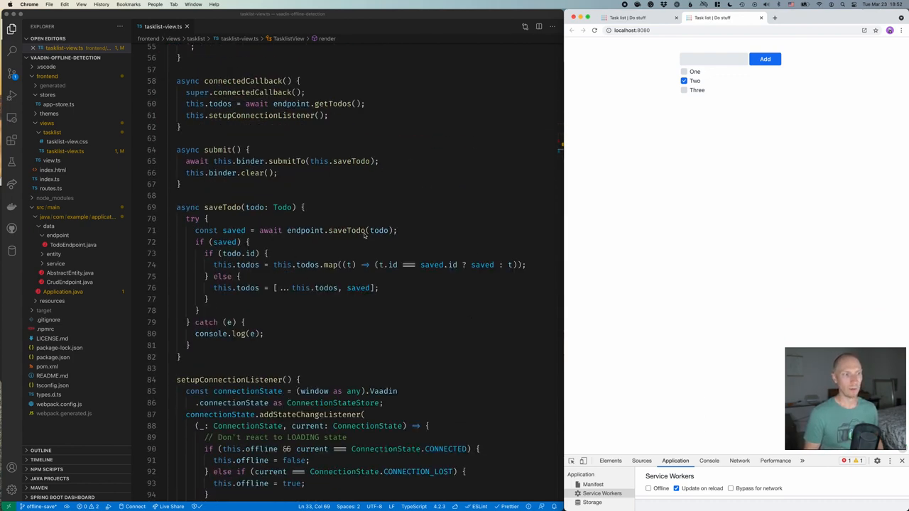
{"action": "mouse_move", "coordinate": [307, 312]}
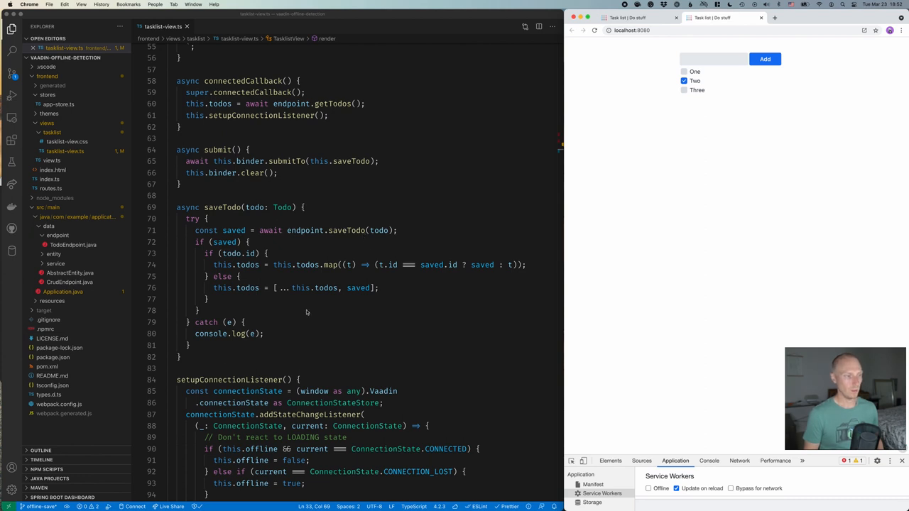
{"action": "mouse_move", "coordinate": [199, 257]}
{"action": "type", "text": "private pending: Todo[] = [];"}
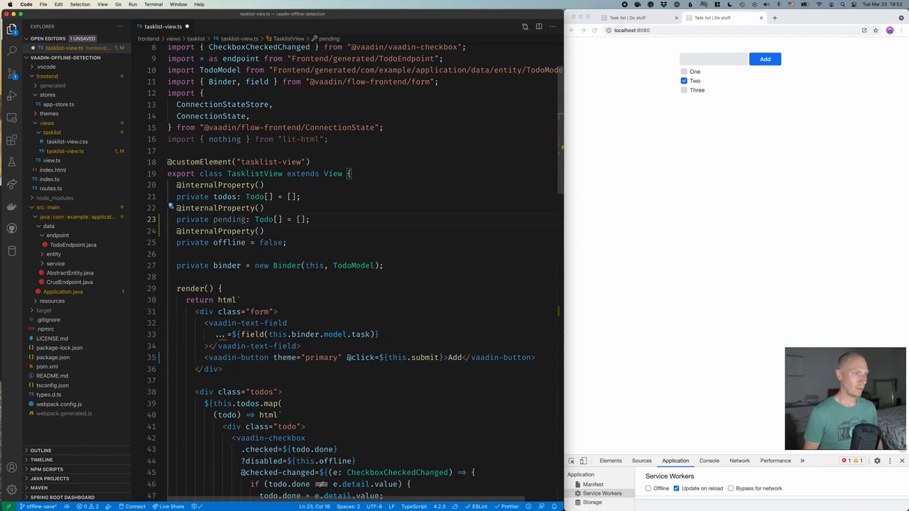
{"action": "scroll", "scroll_direction": "down", "scroll_amount": 3}
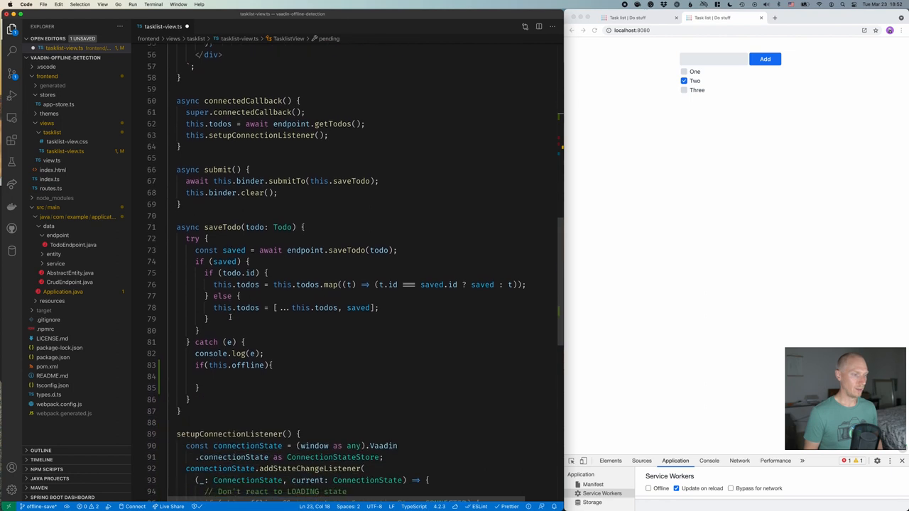
{"action": "type", "text": "t"}
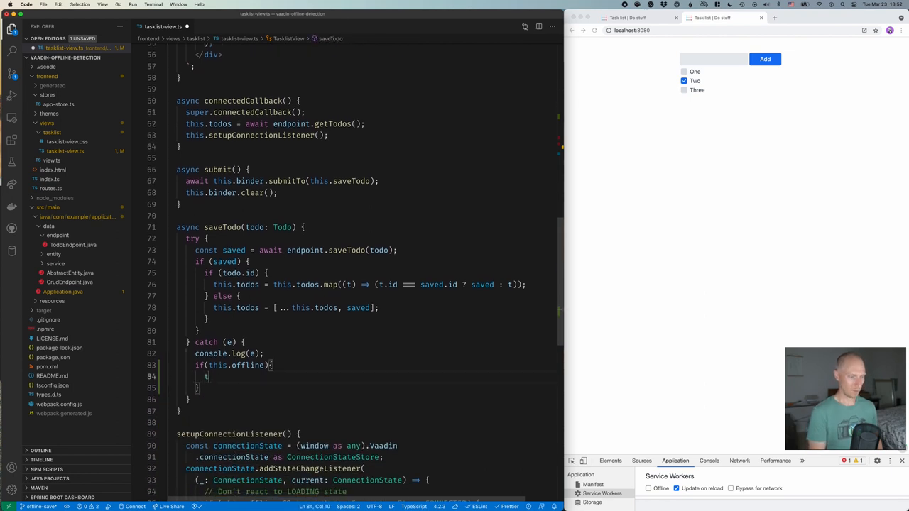
{"action": "type", "text": "this.pending = [..."}
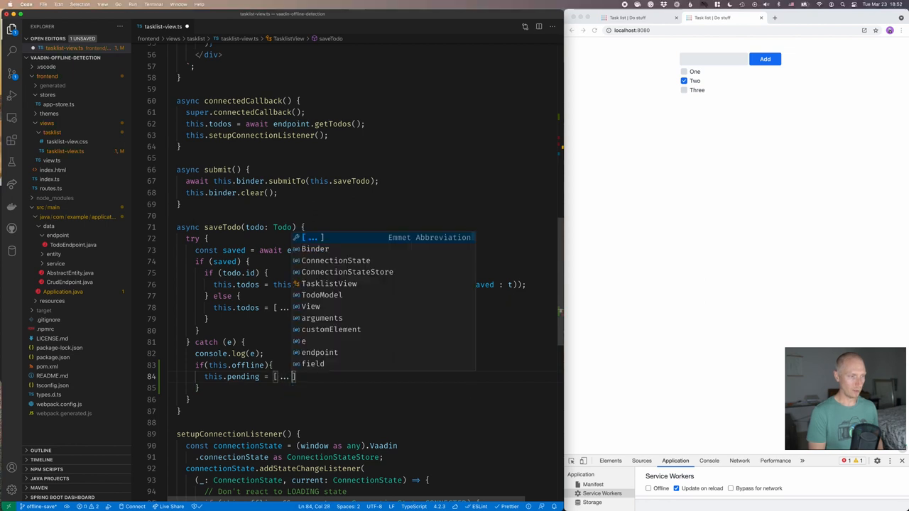
{"action": "type", "text": "this"}
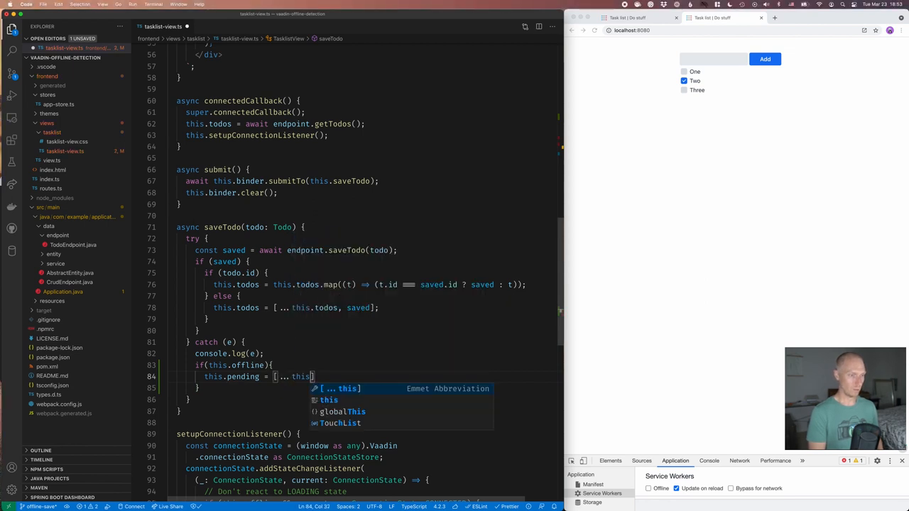
{"action": "type", "text": ".pending,"}
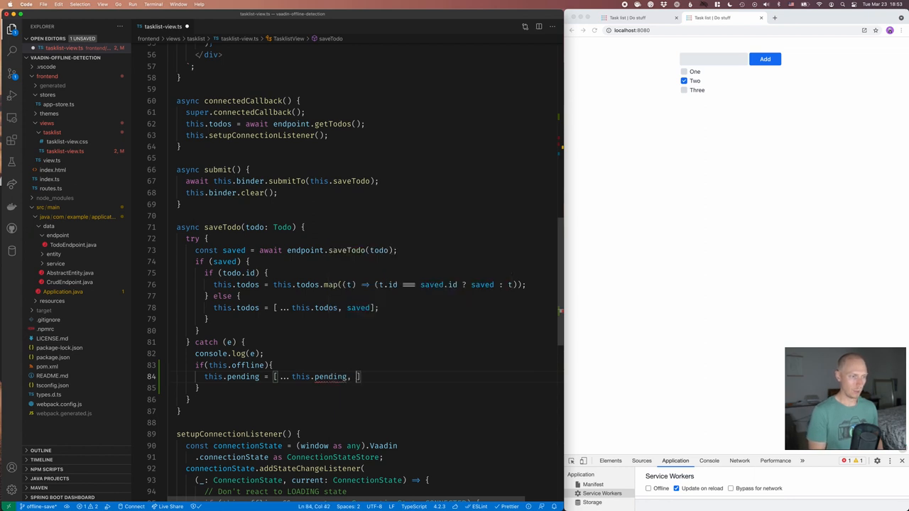
{"action": "type", "text": "todo"}
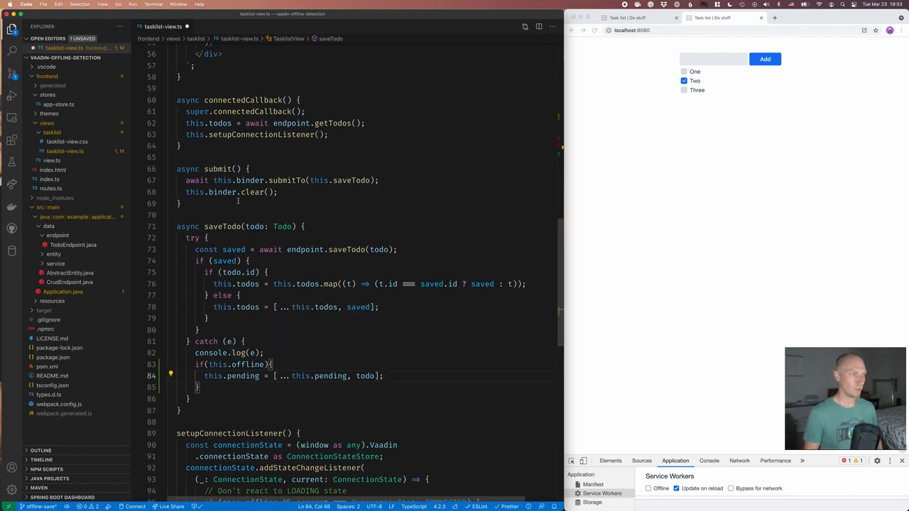
Add an allTodos getter returning this.todos.concat(this.pending) and map the list over allTodos.
{"action": "scroll", "scroll_direction": "up", "scroll_amount": 3}
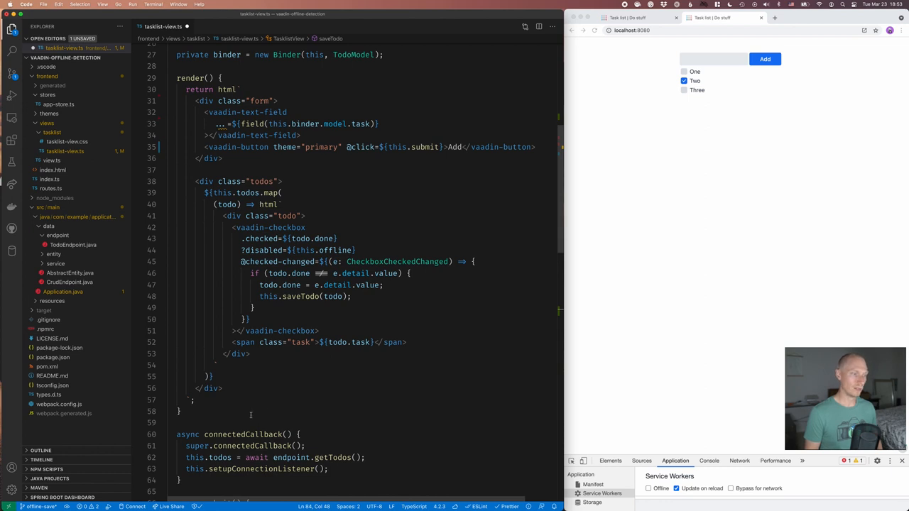
{"action": "type", "text": "get"}
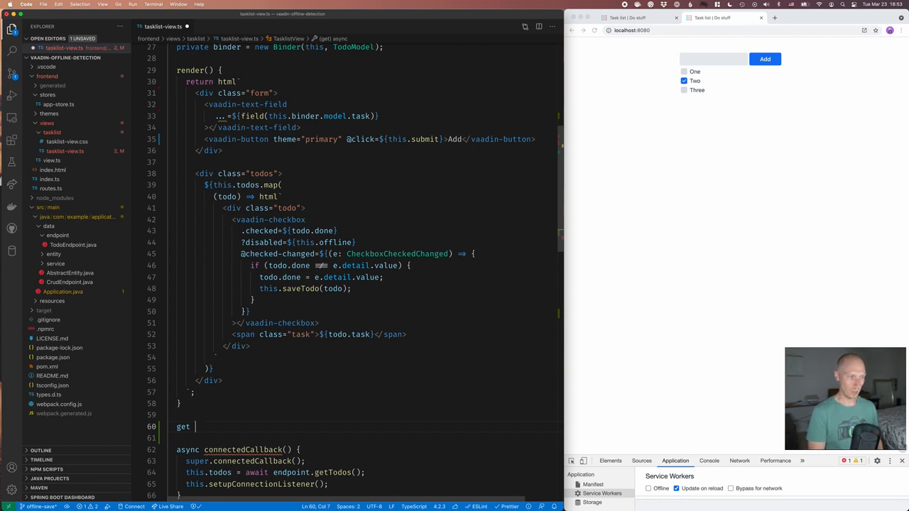
{"action": "type", "text": "allTodos() {"}
{"action": "left_click", "coordinate": [367, 438]}
{"action": "type", "text": "return"}
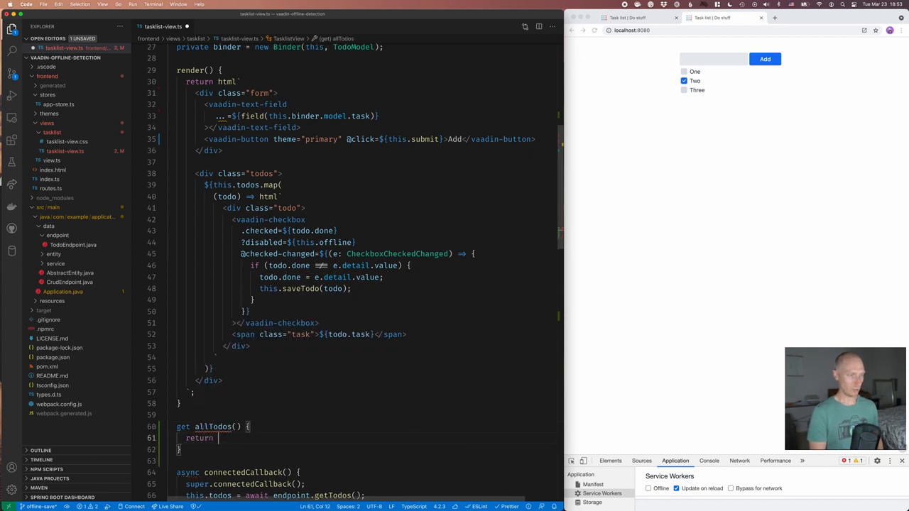
{"action": "type", "text": "this.todos"}
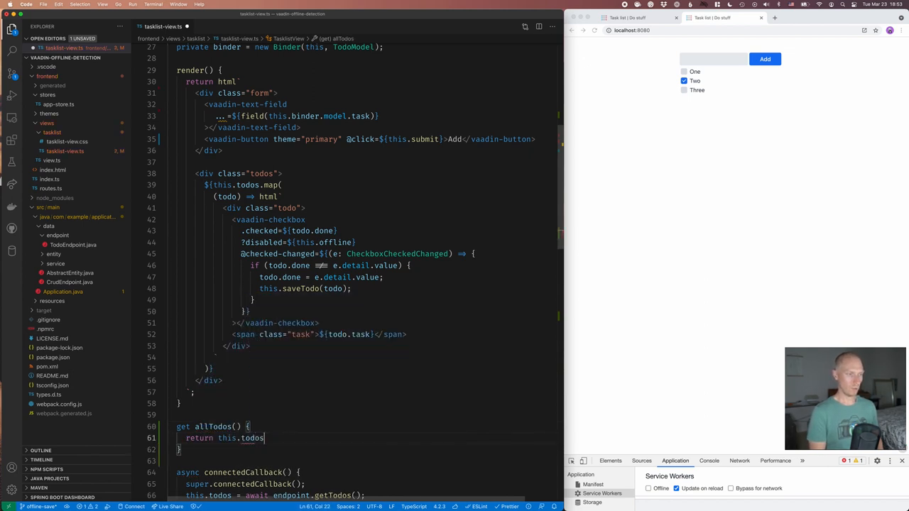
{"action": "type", "text": ".concat()"}
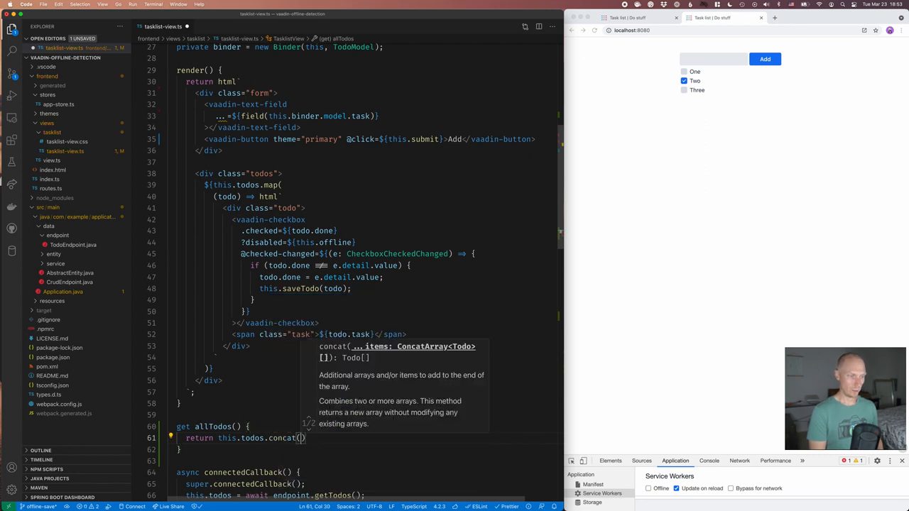
{"action": "type", "text": "this.pending"}
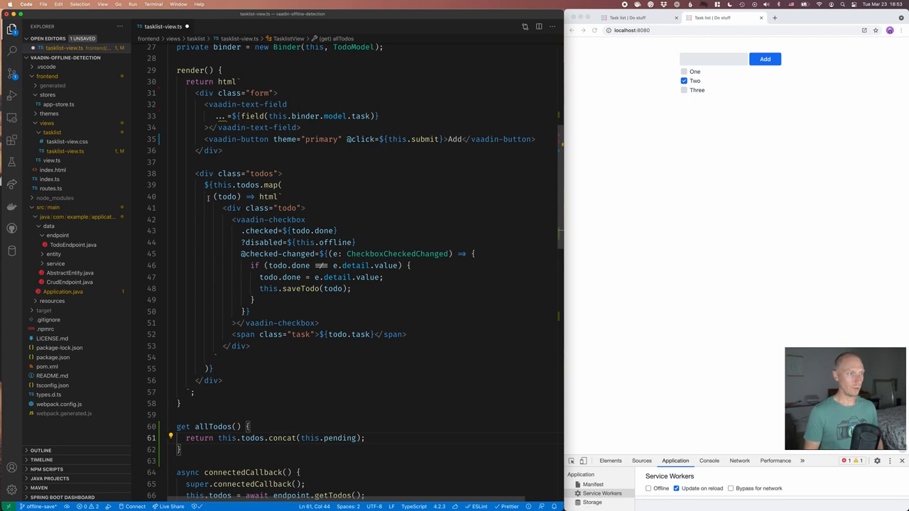
{"action": "double_click", "coordinate": [249, 185]}
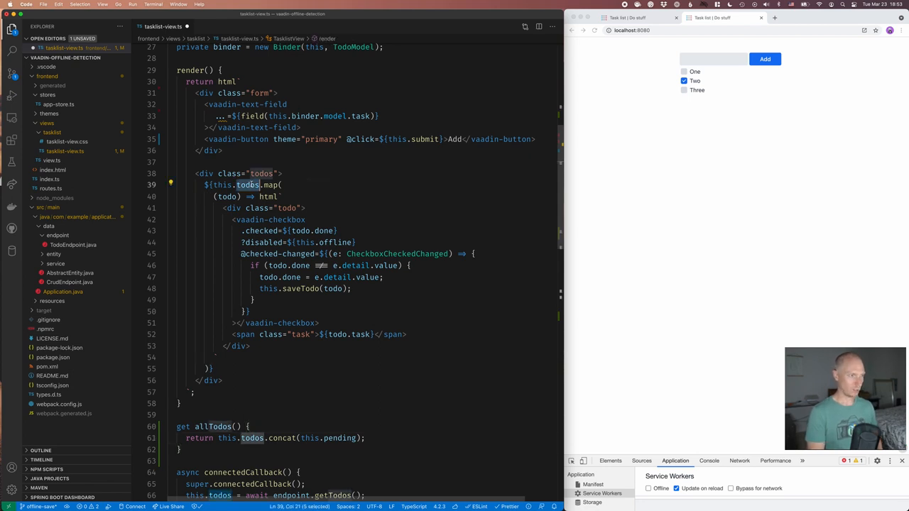
{"action": "type", "text": "allTodos"}
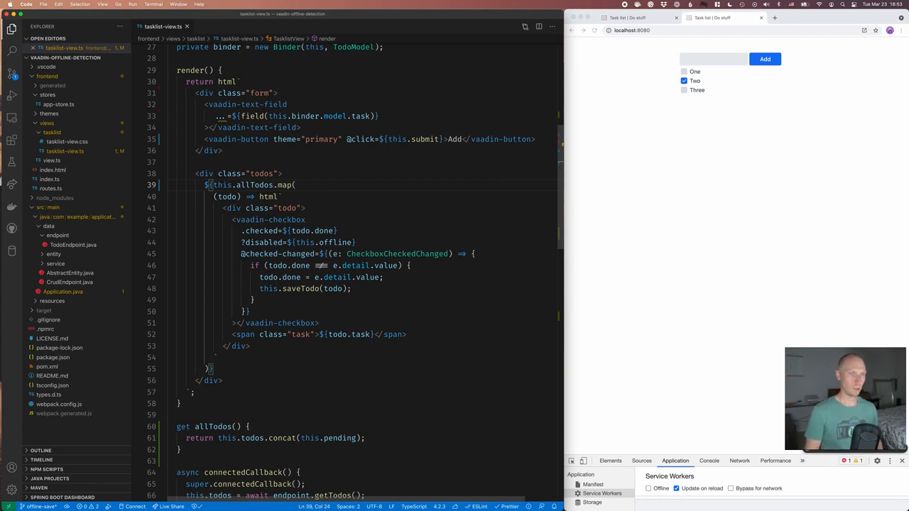
{"action": "mouse_move", "coordinate": [765, 59]}
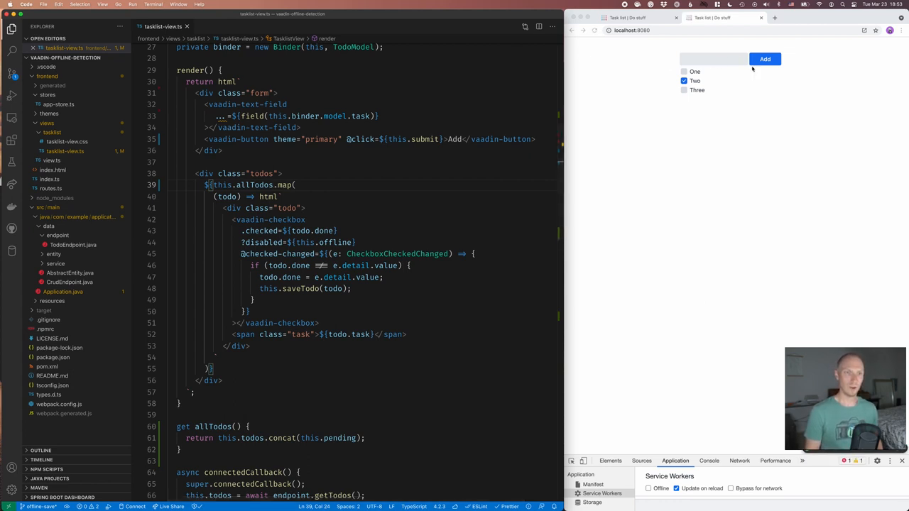
Mark One as done, go offline, and try adding an 'offline' todo.
{"action": "left_click", "coordinate": [684, 71]}
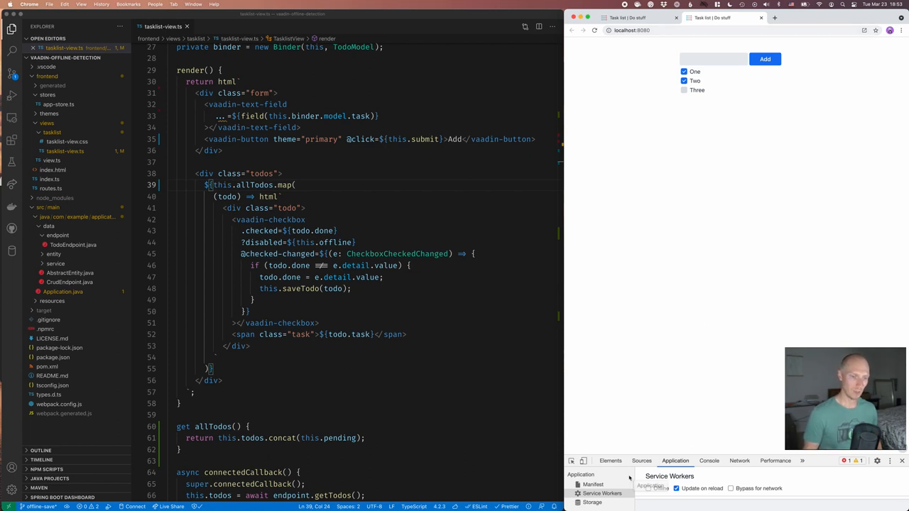
{"action": "left_click", "coordinate": [648, 489]}
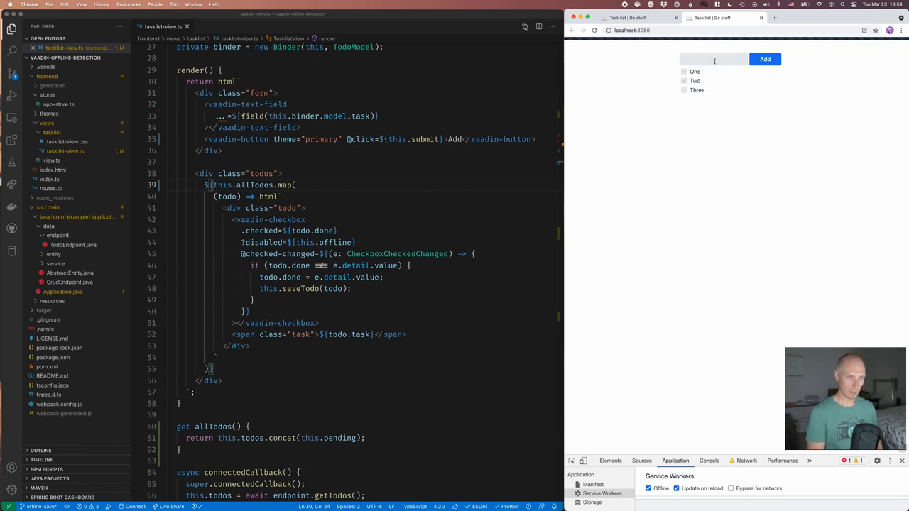
{"action": "type", "text": "offline!"}
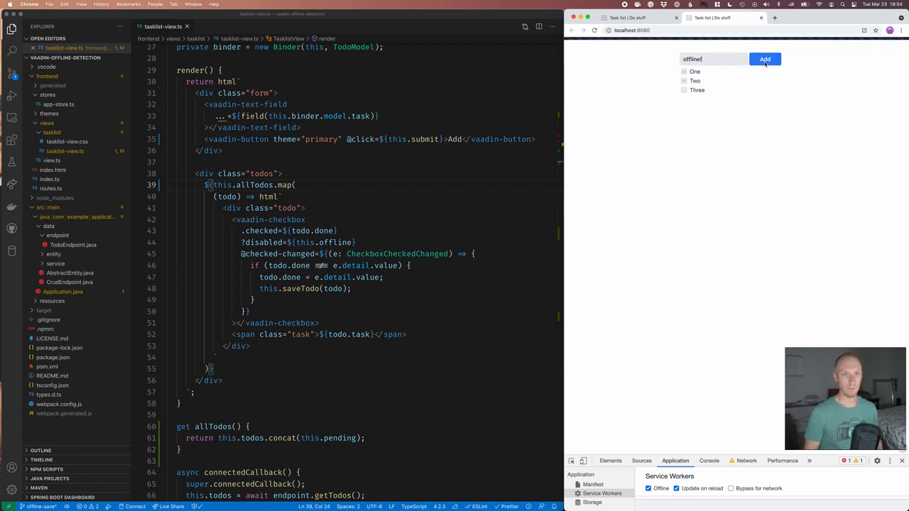
{"action": "left_click", "coordinate": [765, 59]}
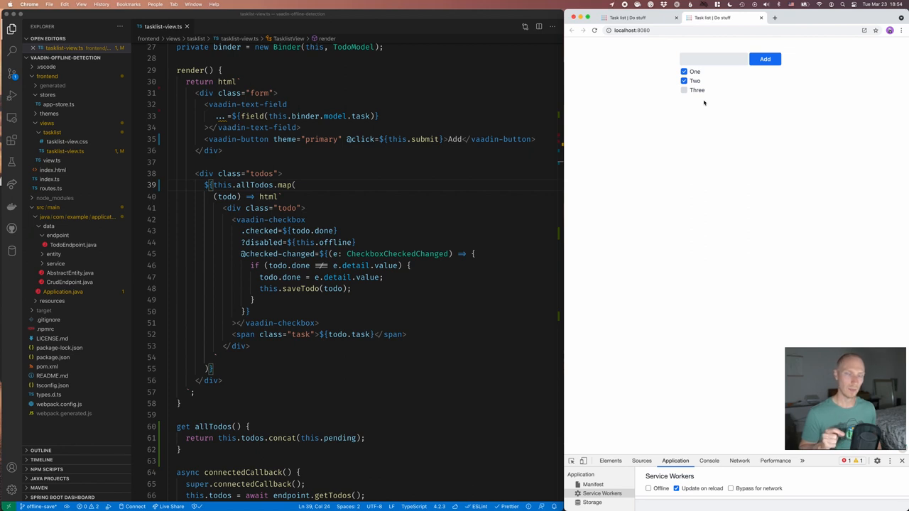
Call this.syncPending() in the CONNECTED branch.
{"action": "scroll", "scroll_direction": "down", "scroll_amount": 3}
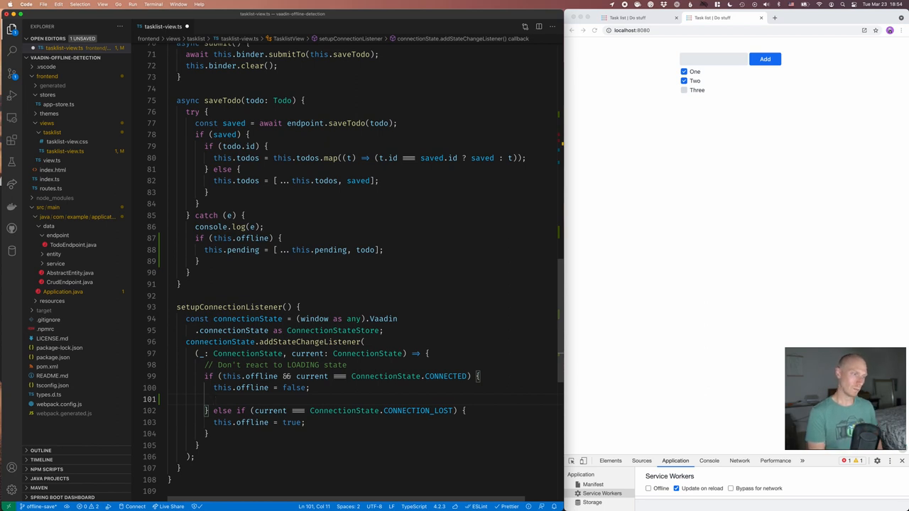
{"action": "type", "text": "this.sync"}
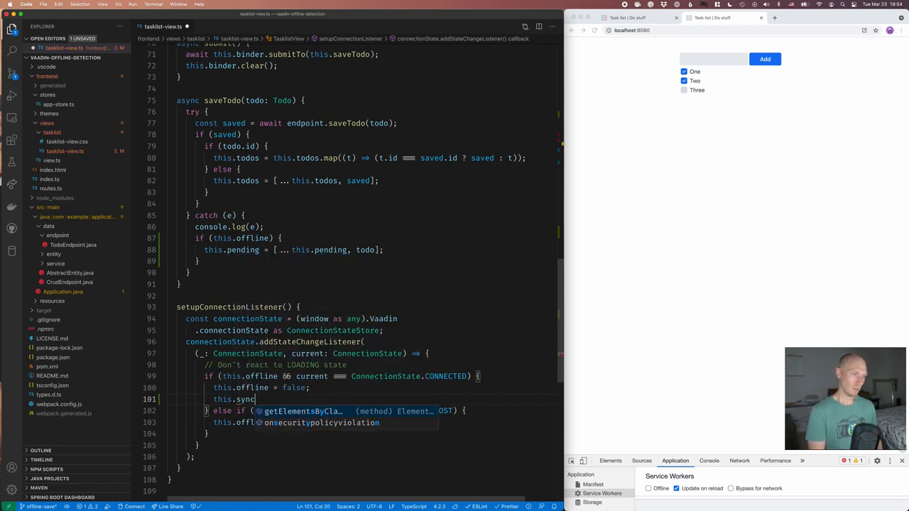
{"action": "type", "text": "Pending();"}
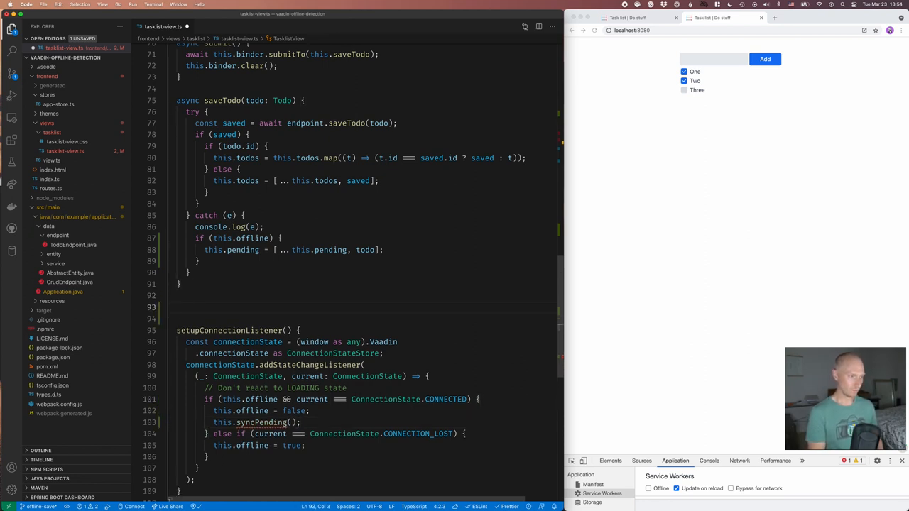
Define syncPending() to save each pending todo with saveTodo, then reset pending to [].
{"action": "type", "text": "syncP"}
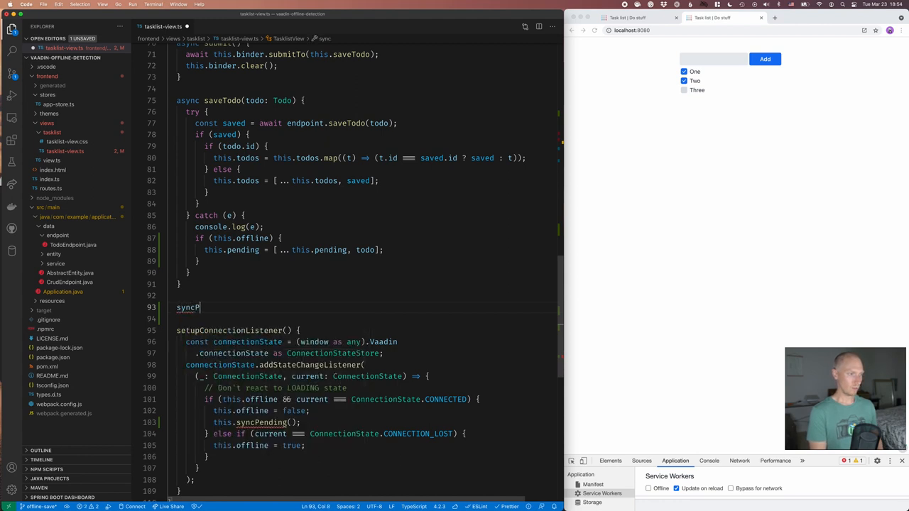
{"action": "type", "text": "ending() {"}
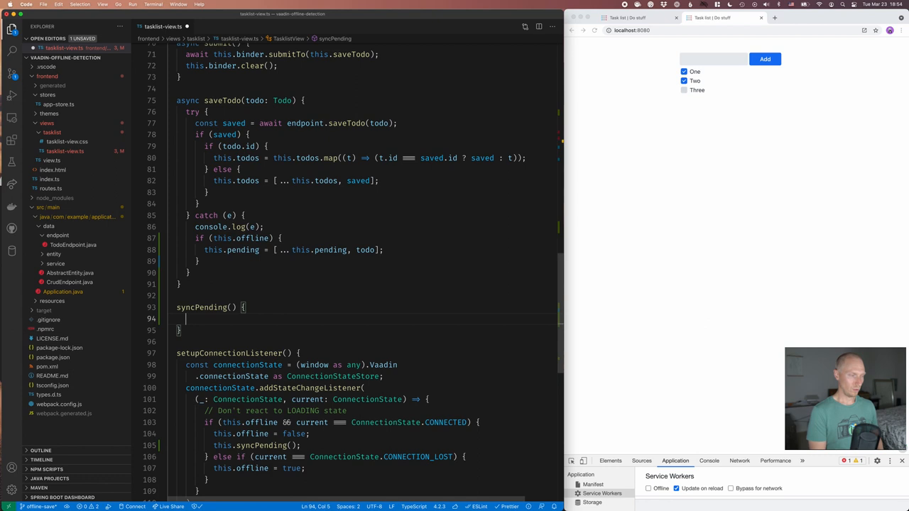
{"action": "type", "text": "t"}
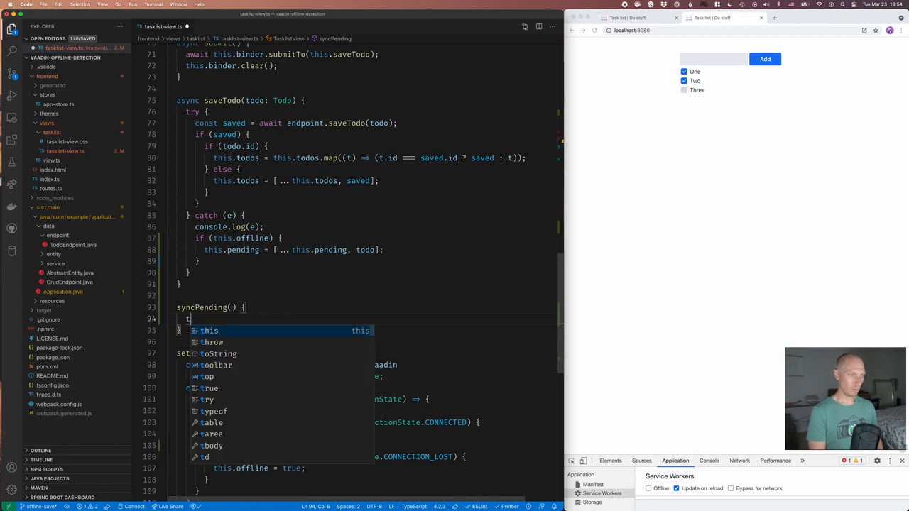
{"action": "type", "text": "his.pending."}
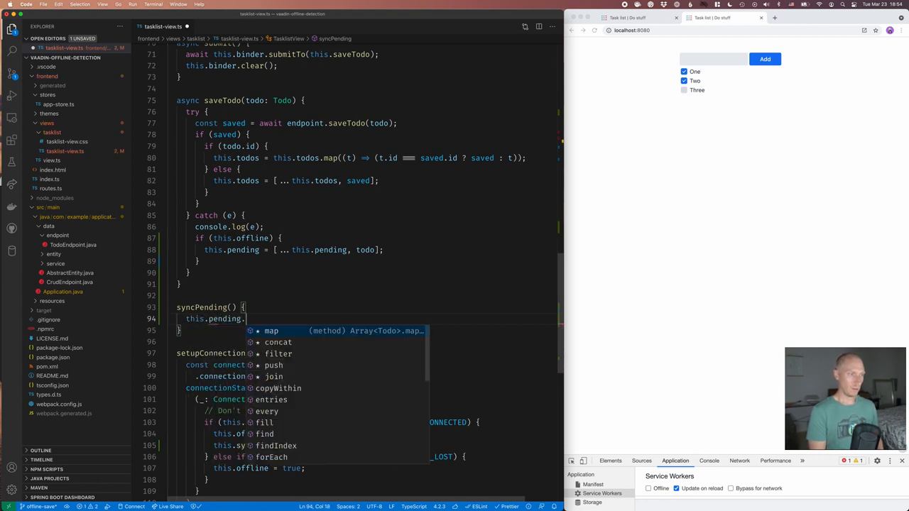
{"action": "type", "text": "forEach(todo =>"}
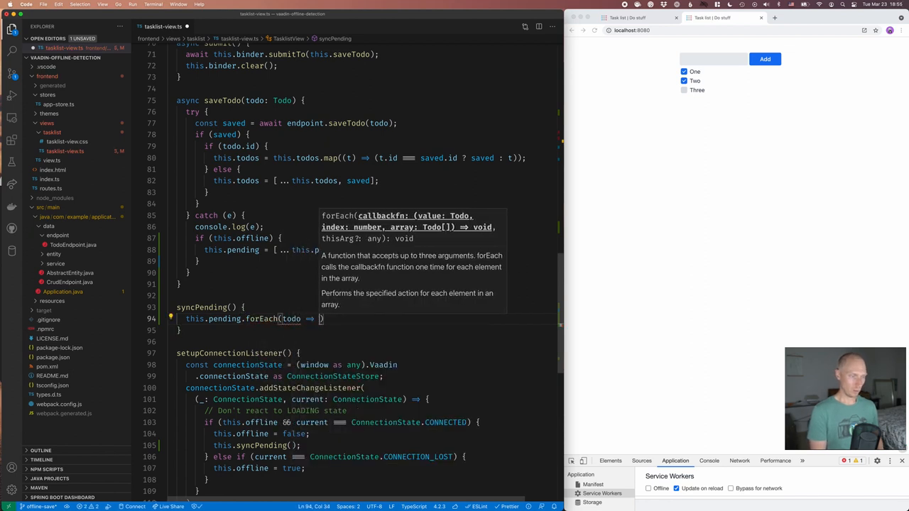
{"action": "type", "text": "this.sa"}
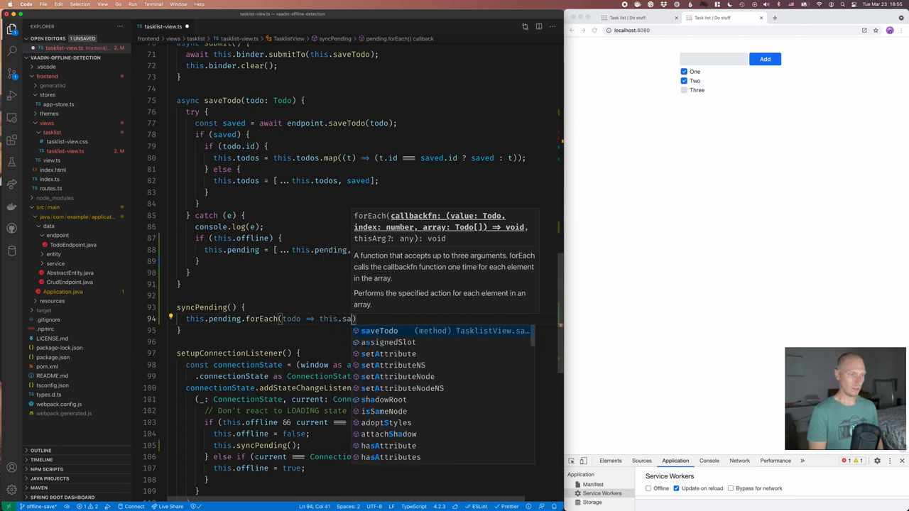
{"action": "type", "text": "p"}
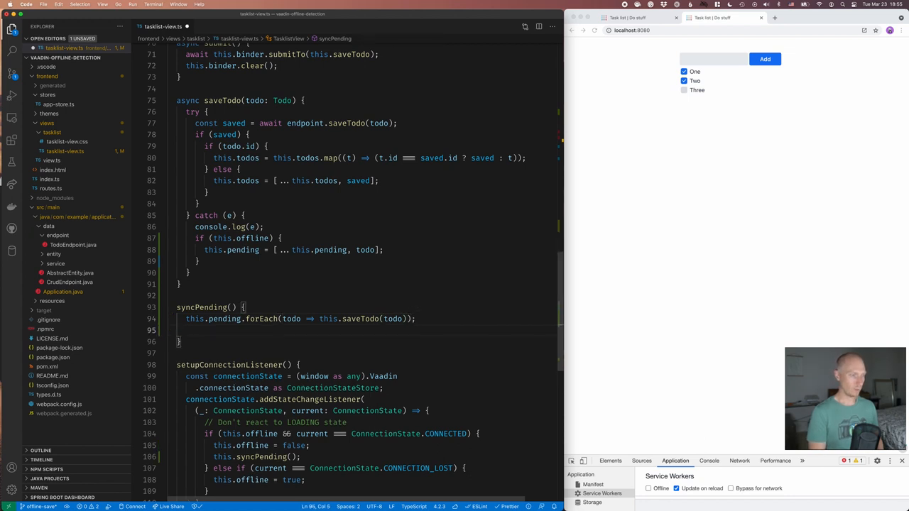
{"action": "type", "text": "this.pending ="}
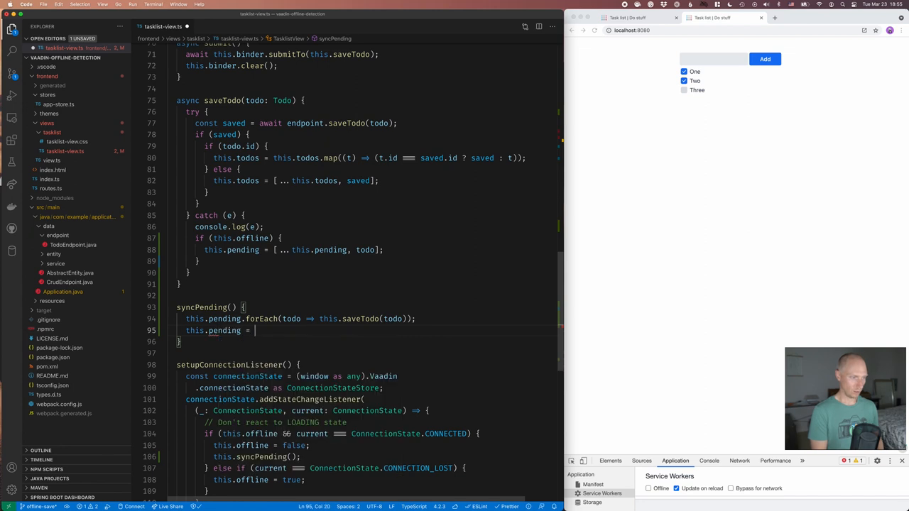
{"action": "type", "text": "[];"}
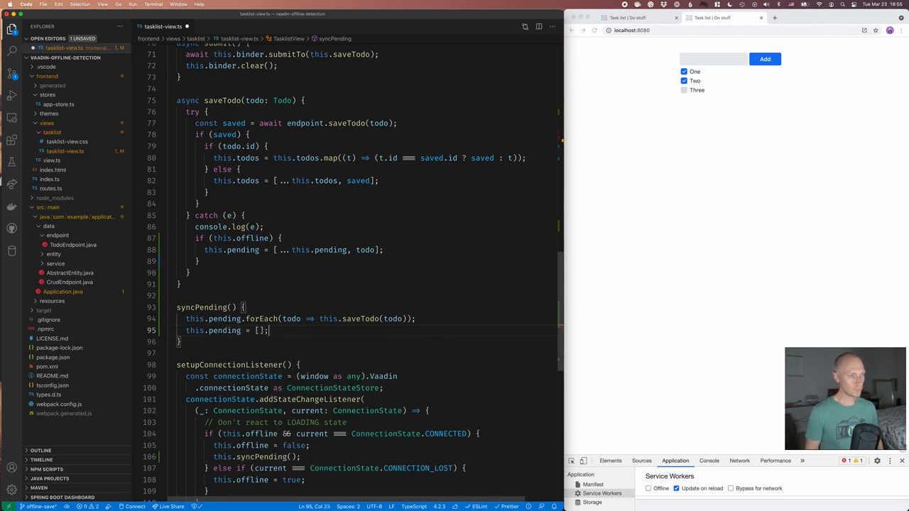
{"action": "mouse_move", "coordinate": [263, 346]}
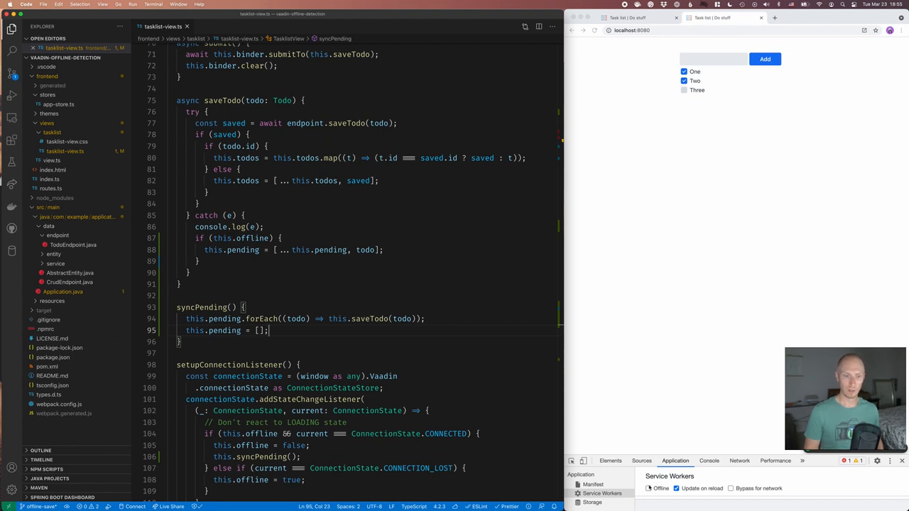
Go offline in DevTools and add an 'Offline!' todo to the task list.
{"action": "left_click", "coordinate": [648, 488]}
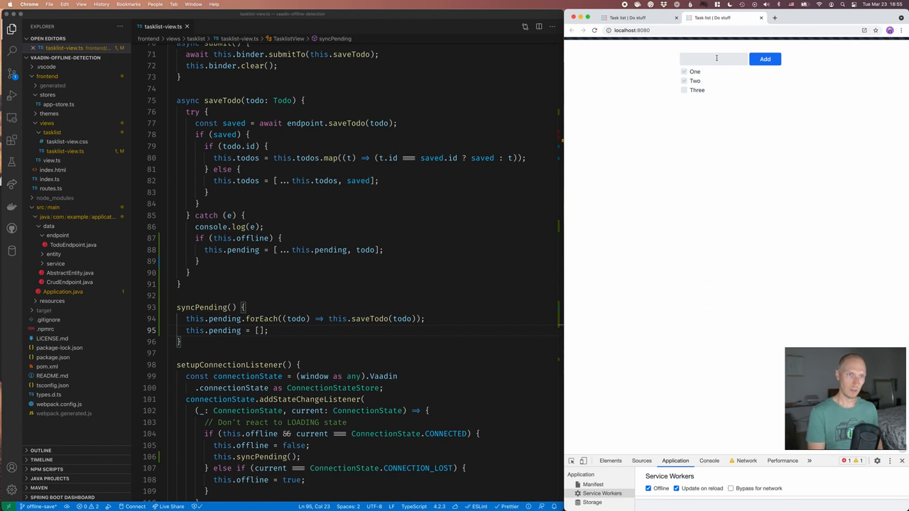
{"action": "type", "text": "Offline"}
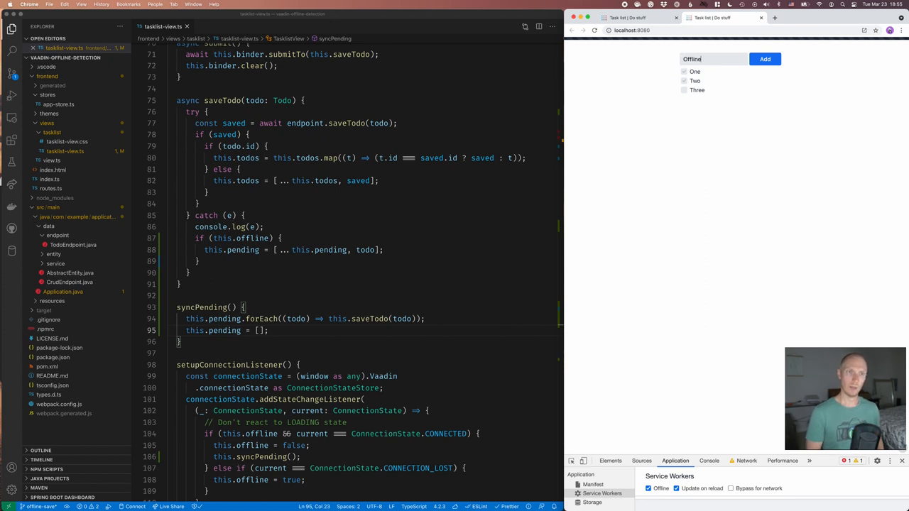
{"action": "left_click", "coordinate": [765, 59]}
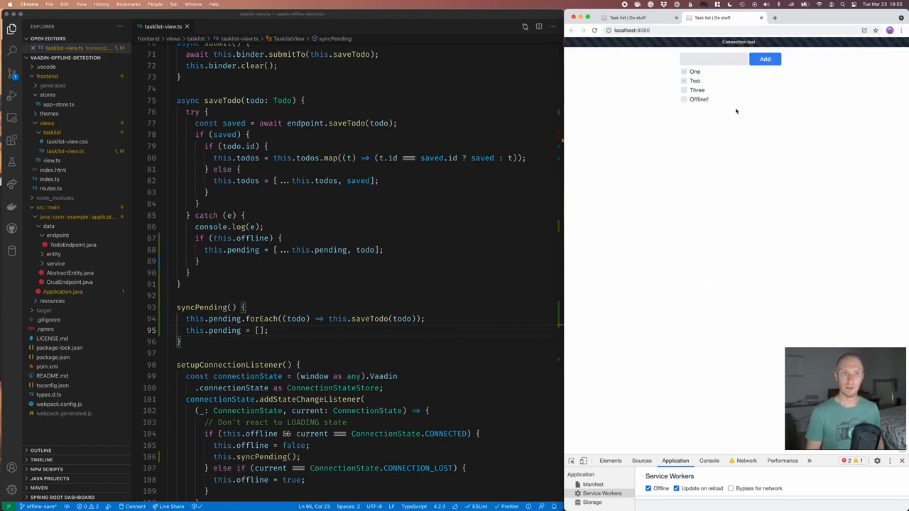